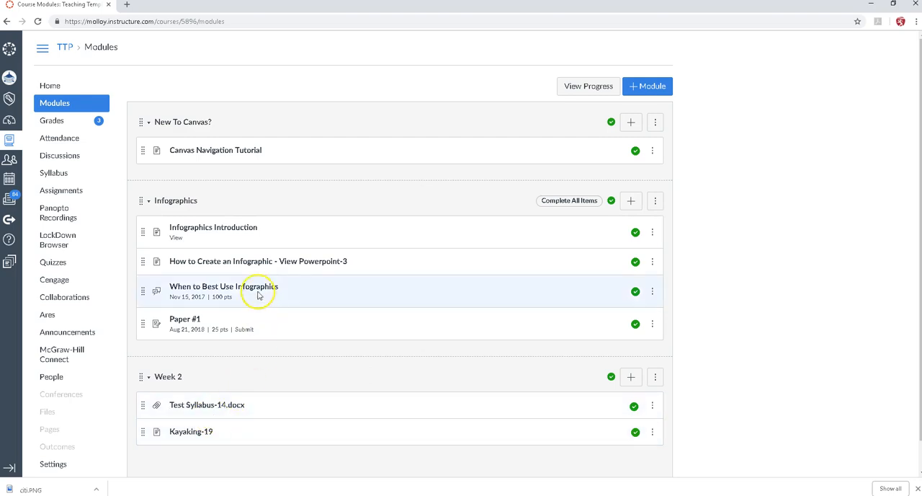
# Begin a reply to the When to Best Use Infographics discussion in the rich content editor
pyautogui.click(223, 286)
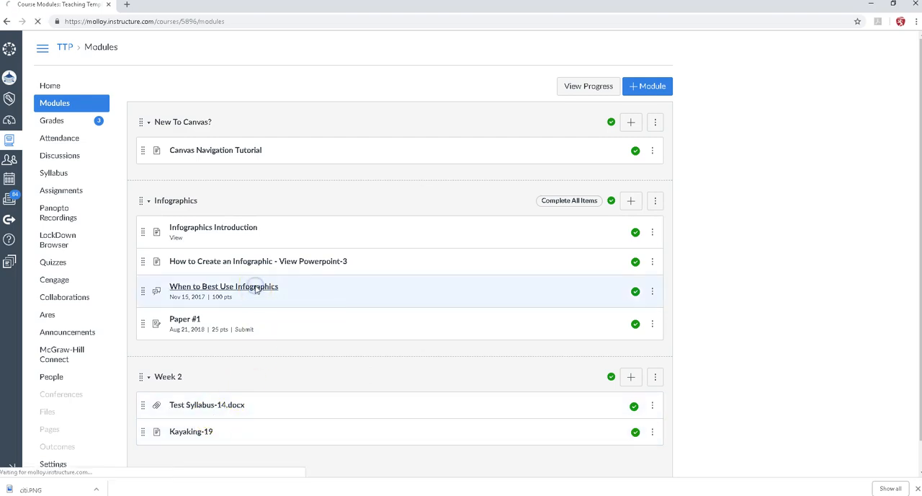
pyautogui.click(223, 285)
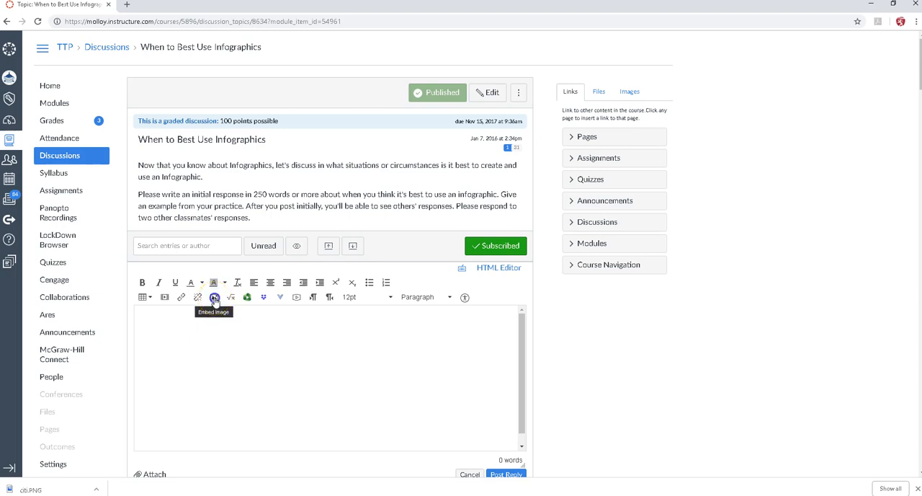
# Start embedding an image from Canvas course files, browsing into the My files folder
pyautogui.click(213, 297)
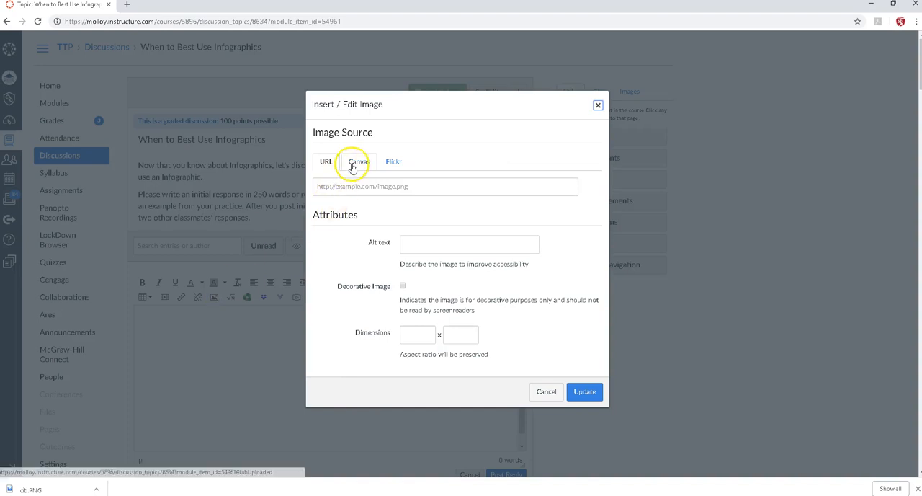
pyautogui.click(358, 161)
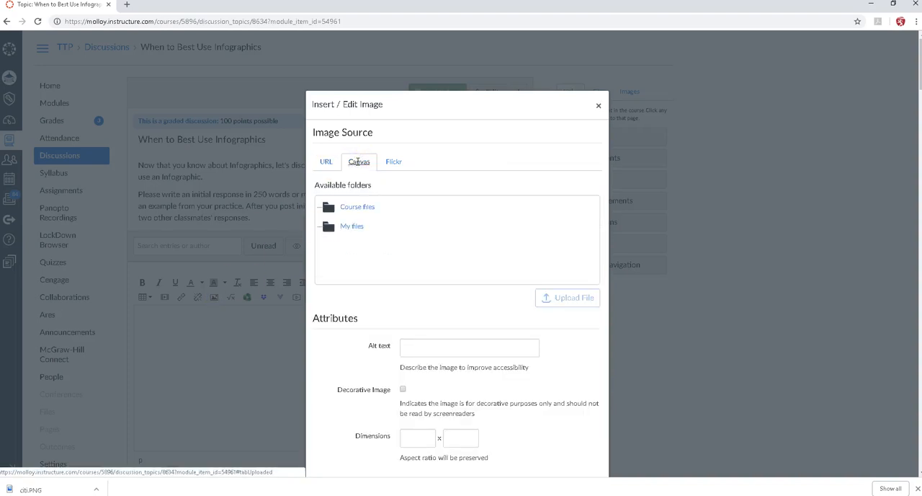
pyautogui.click(352, 225)
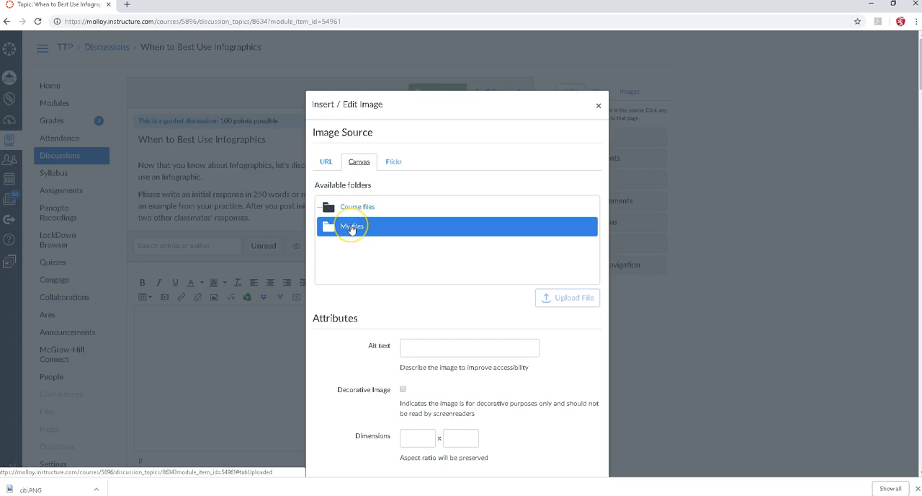
pyautogui.click(352, 226)
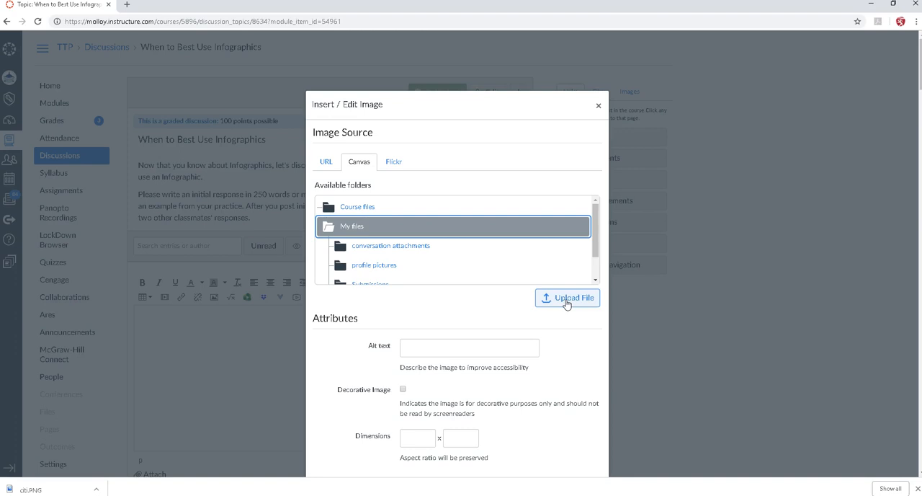
# Upload the Hagen-Center-1 brick building photo and insert it into the reply
pyautogui.click(567, 297)
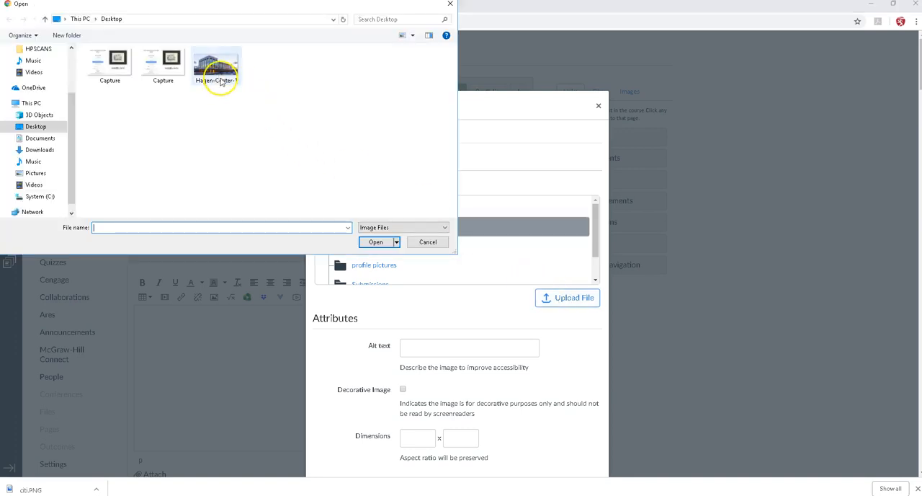
pyautogui.click(216, 63)
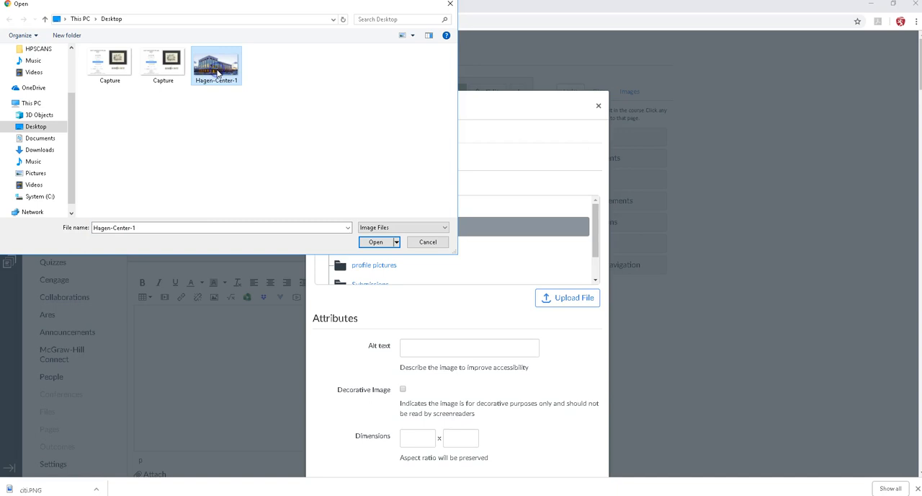
pyautogui.click(374, 242)
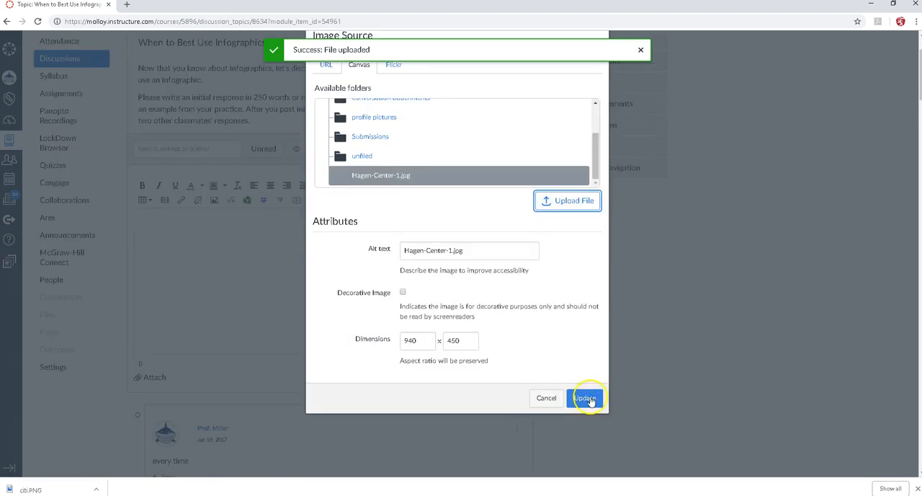
pyautogui.click(585, 398)
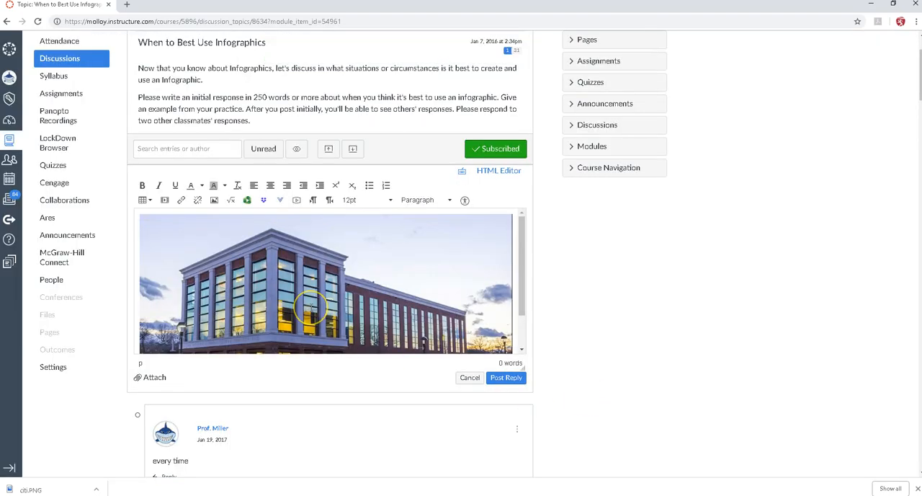
pyautogui.moveTo(196, 222)
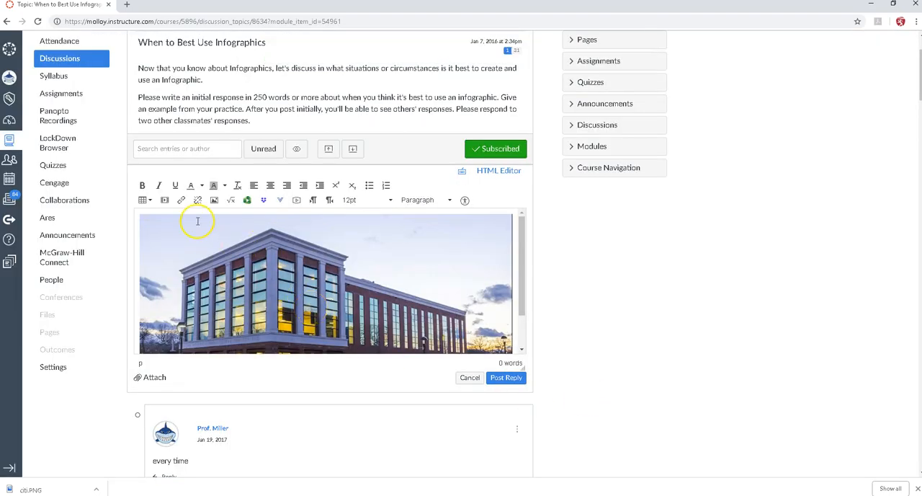
pyautogui.moveTo(521, 382)
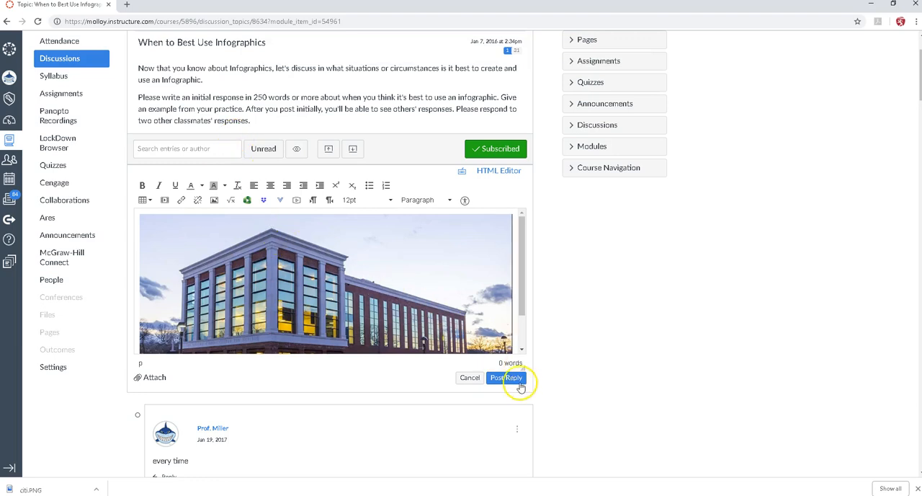
# Post the reply so it appears at the bottom of the discussion thread
pyautogui.click(507, 378)
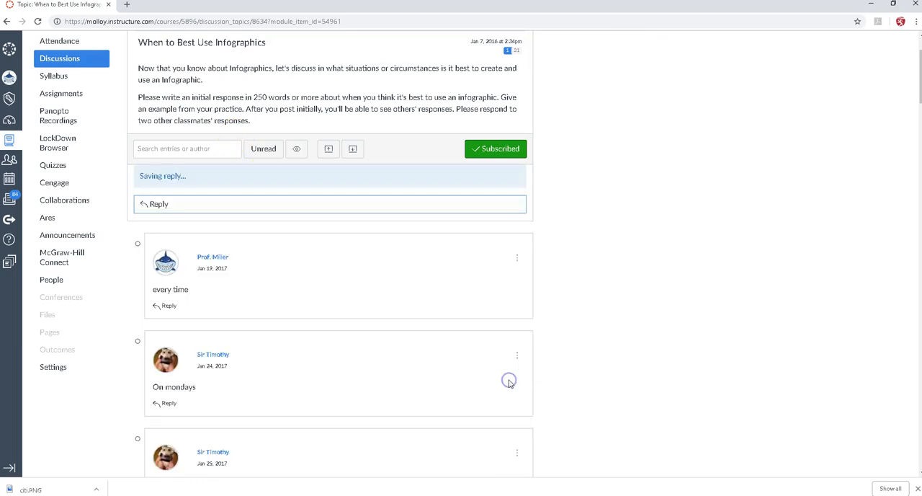
pyautogui.scroll(-3)
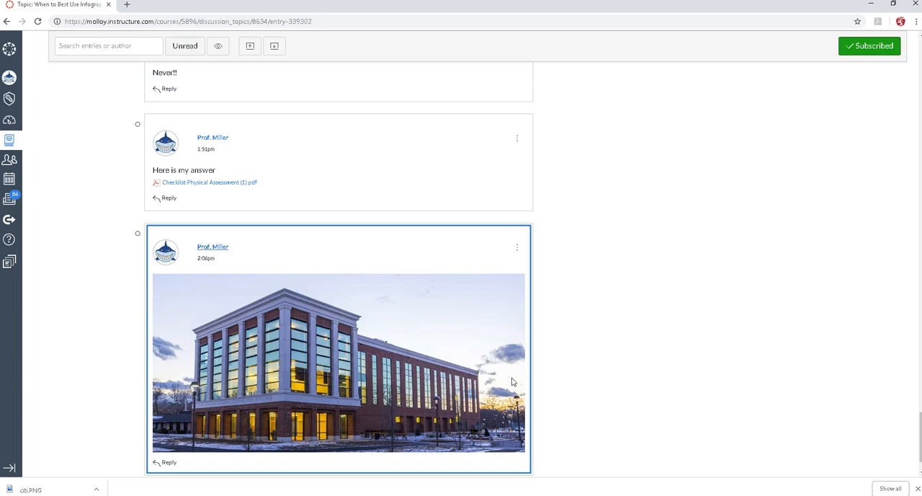
pyautogui.moveTo(607, 401)
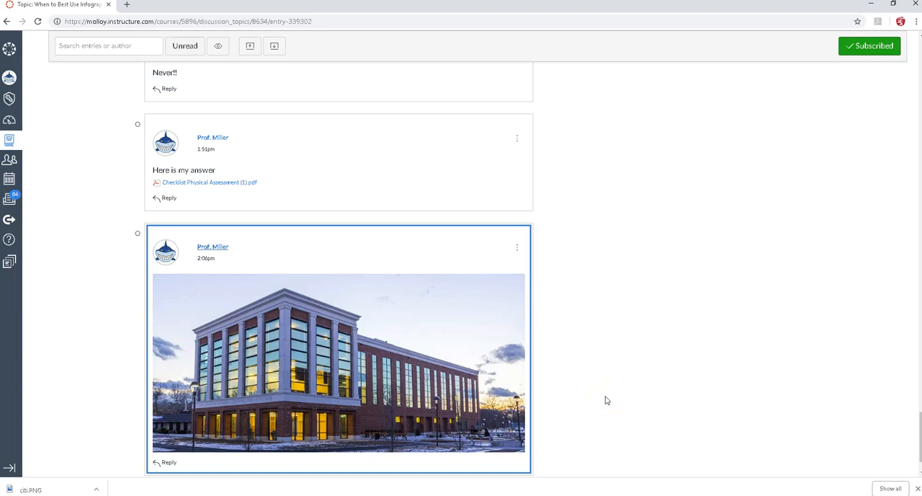